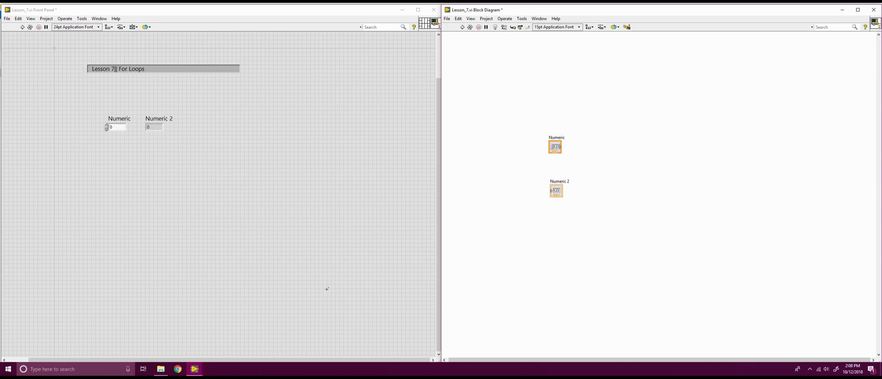
mouse_move(462, 177)
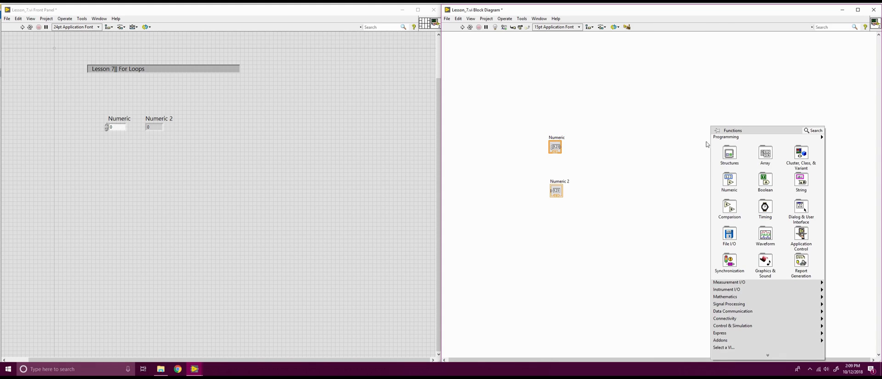
Place a For Loop on the Lesson 7 diagram and start a While Loop beneath it.
click(729, 155)
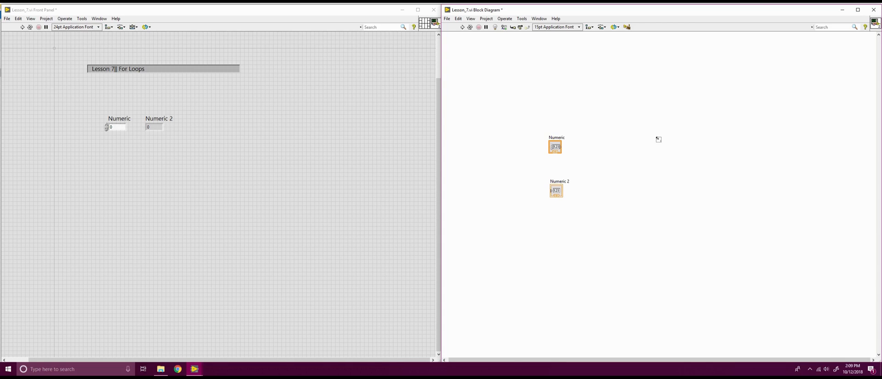
drag(658, 140, 802, 265)
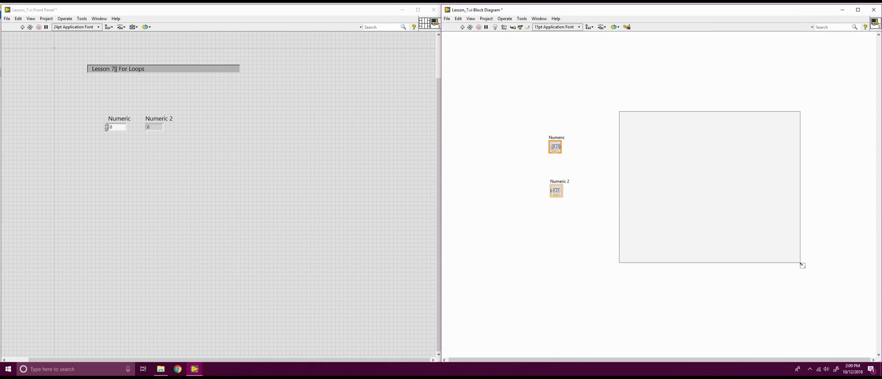
drag(801, 265, 764, 207)
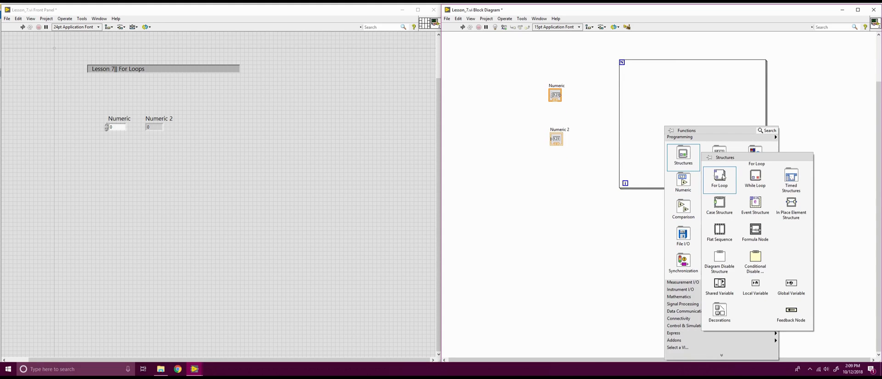
click(719, 179)
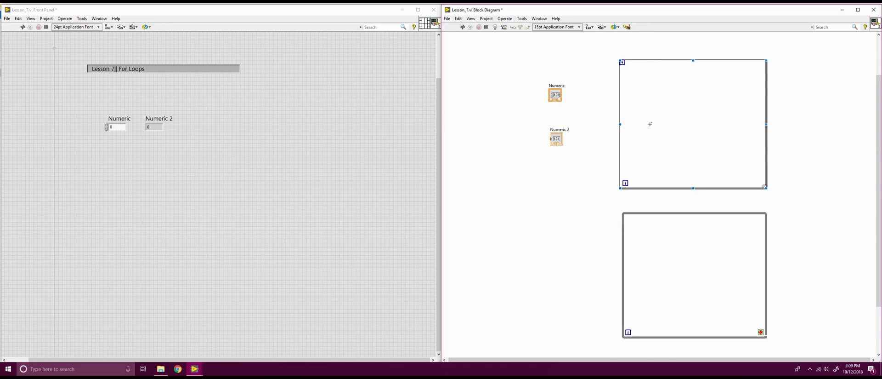
mouse_move(729, 109)
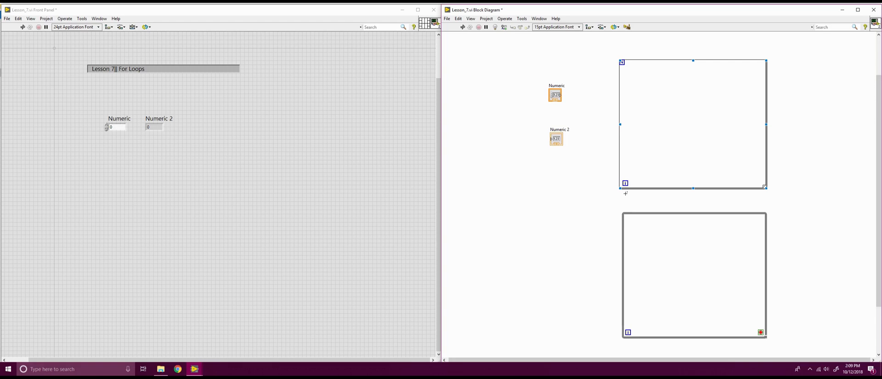
mouse_move(629, 177)
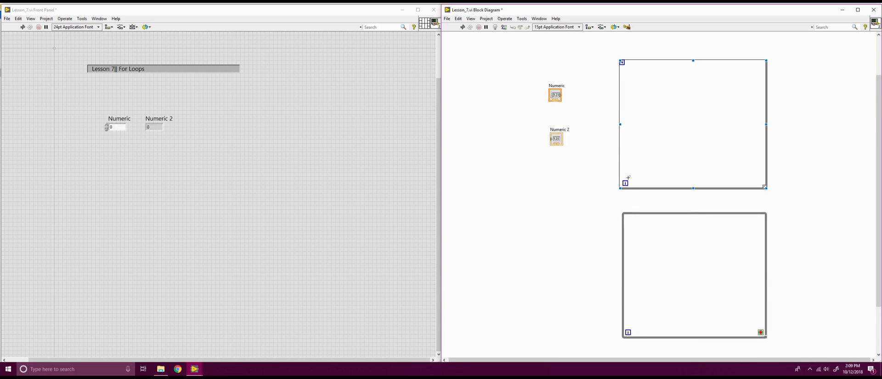
mouse_move(626, 184)
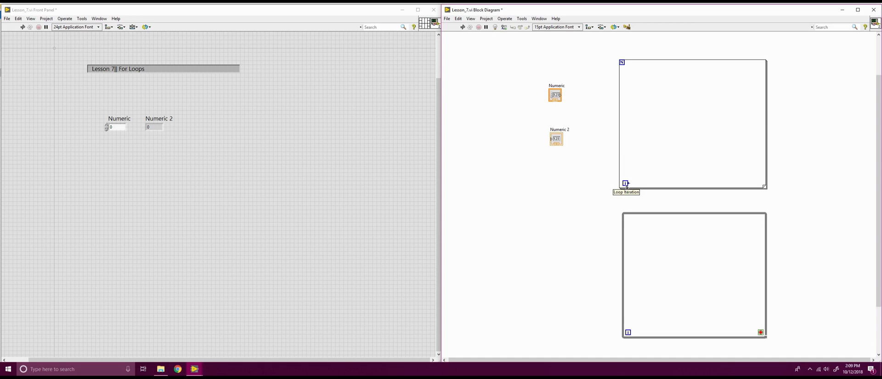
Delete the While Loop and wire the Numeric control to the For Loop's count terminal.
click(692, 124)
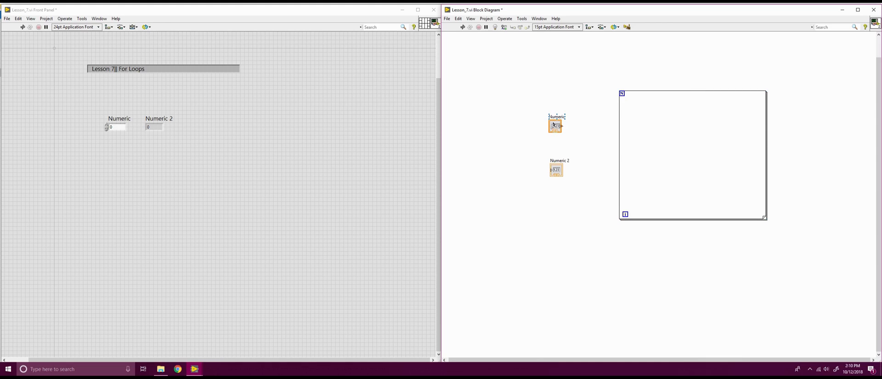
drag(555, 125, 596, 93)
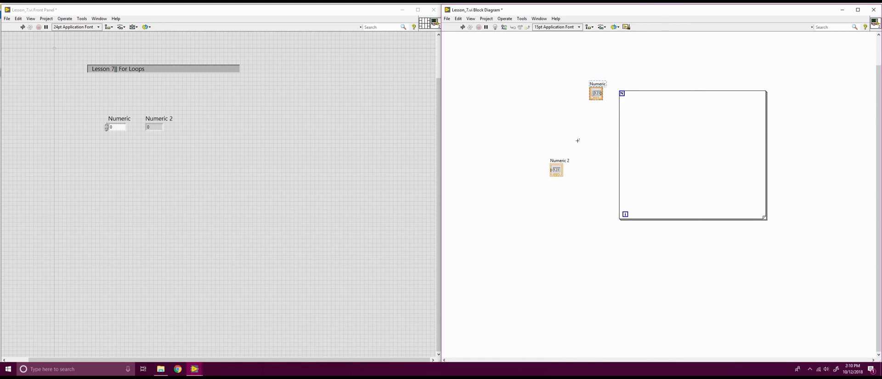
drag(596, 93, 622, 94)
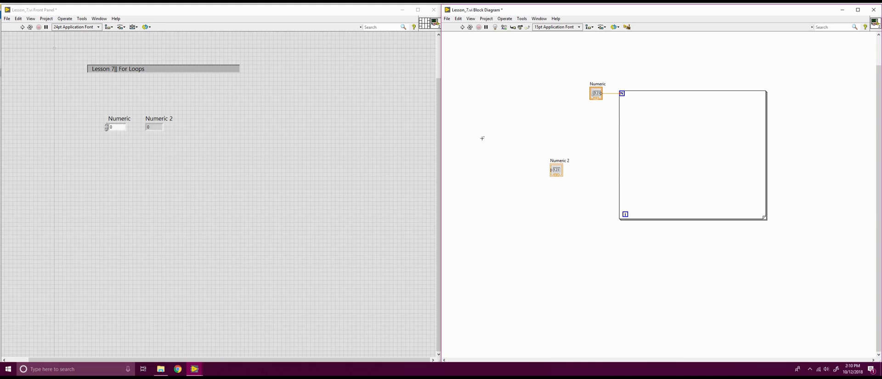
Move Numeric 2 inside the loop and wire the iteration index i to it.
drag(482, 137, 683, 166)
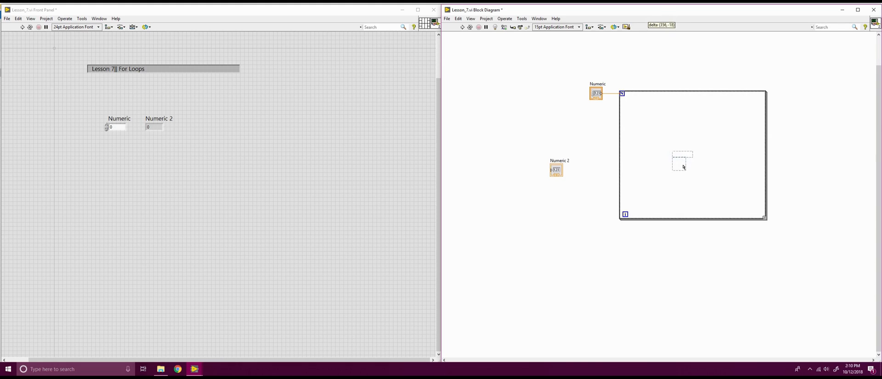
drag(556, 169, 690, 164)
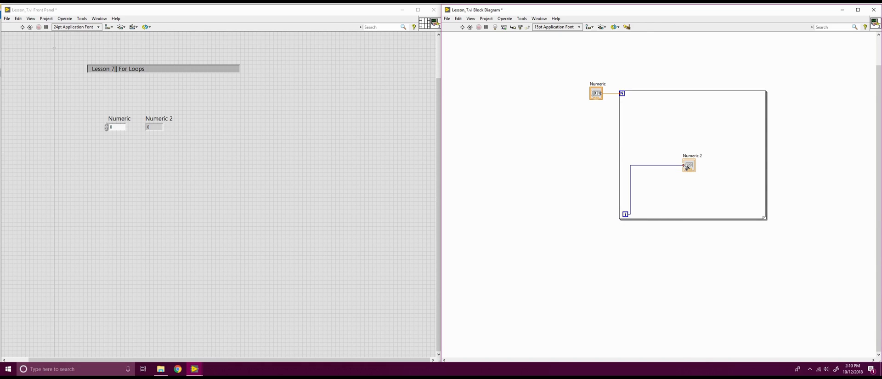
click(692, 154)
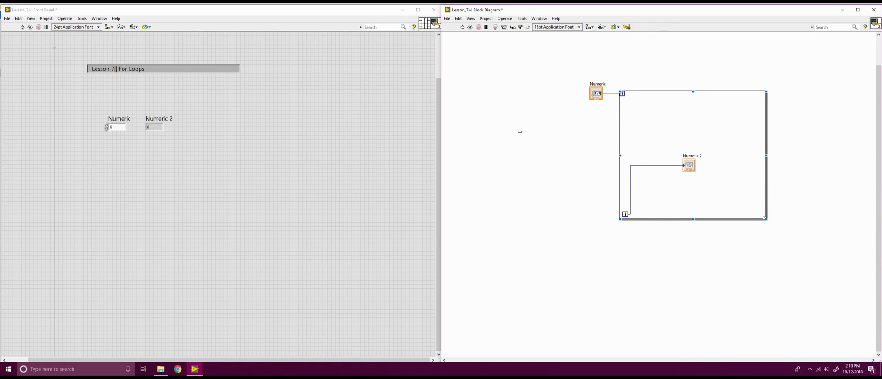
mouse_move(649, 169)
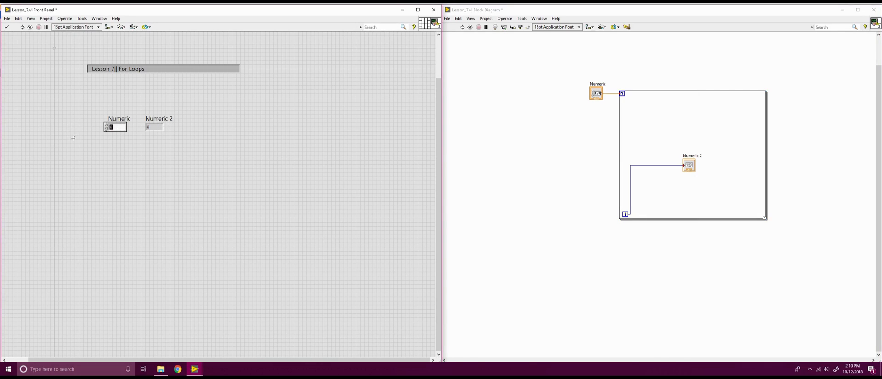
Set the loop count to 6 via Numeric and run the VI with the increment inserted.
text(6)
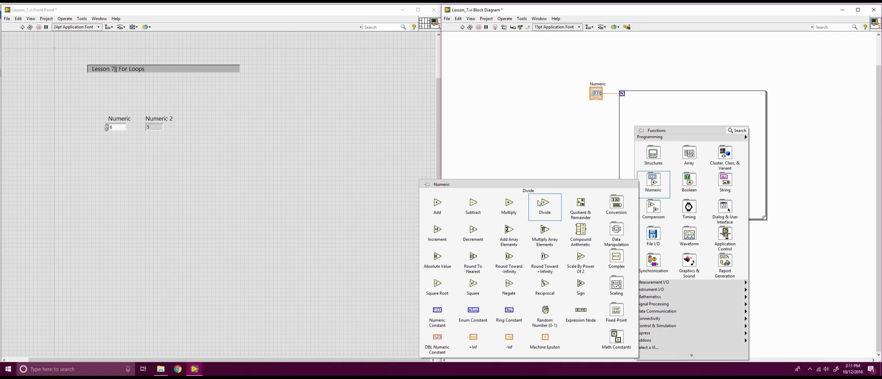
mouse_move(544, 258)
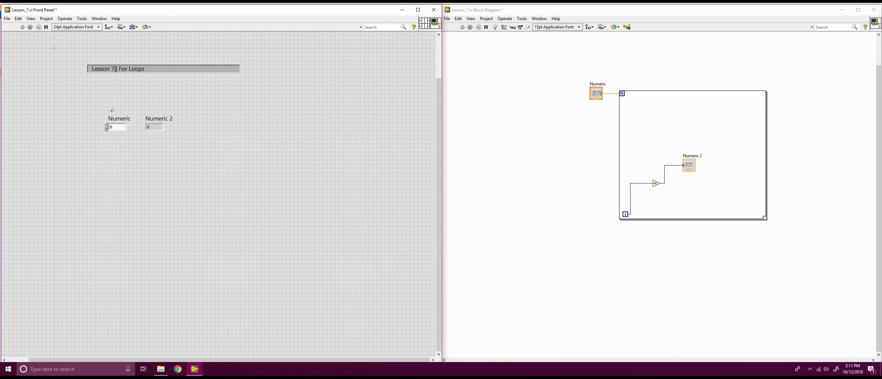
click(159, 119)
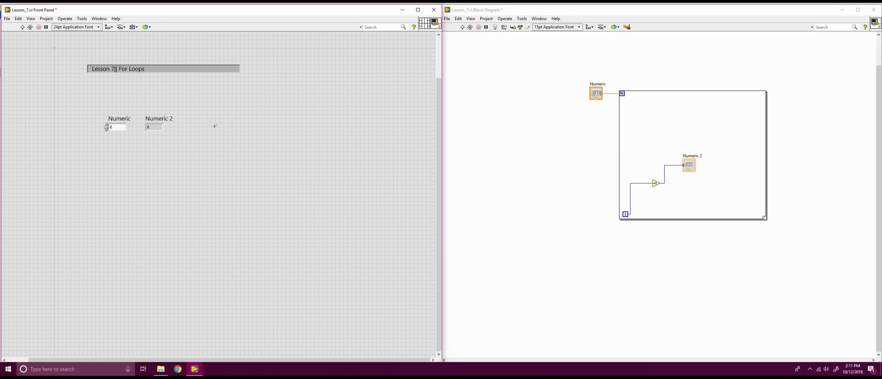
mouse_move(194, 369)
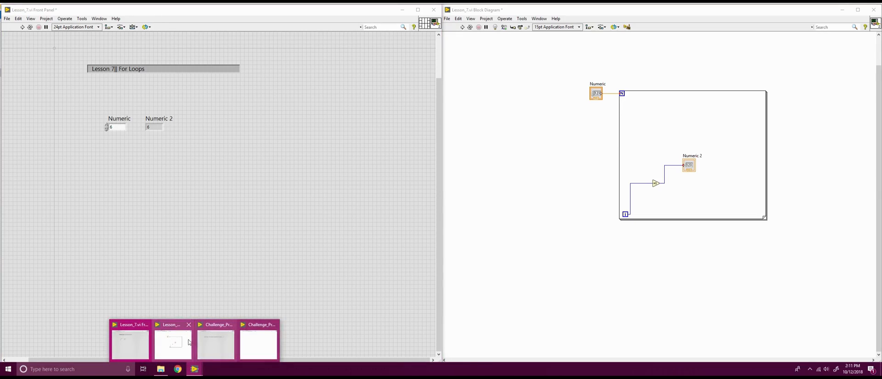
Bring the Challenge_Problem_7 VI's front panel and block diagram forward.
click(258, 342)
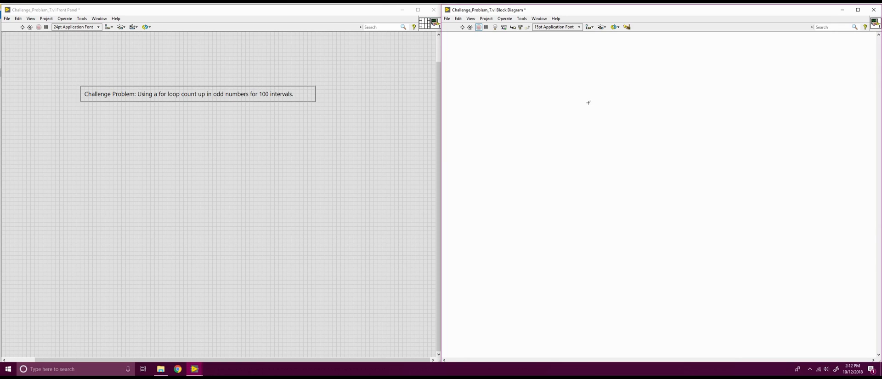
Draw a For Loop with a count constant of 100 on its N terminal.
right_click(588, 102)
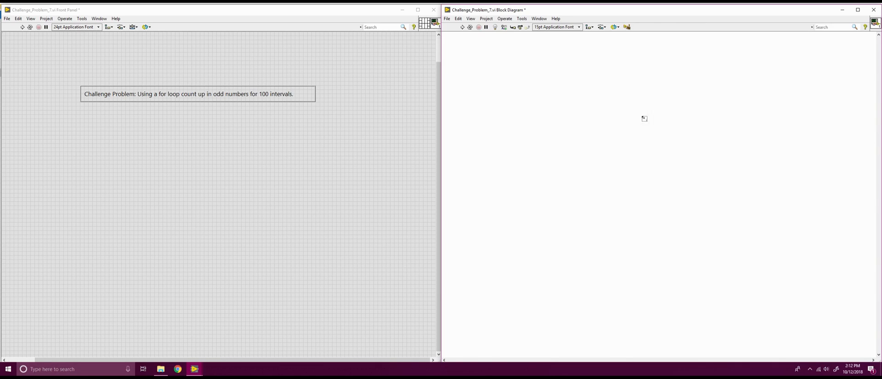
drag(555, 97, 767, 270)
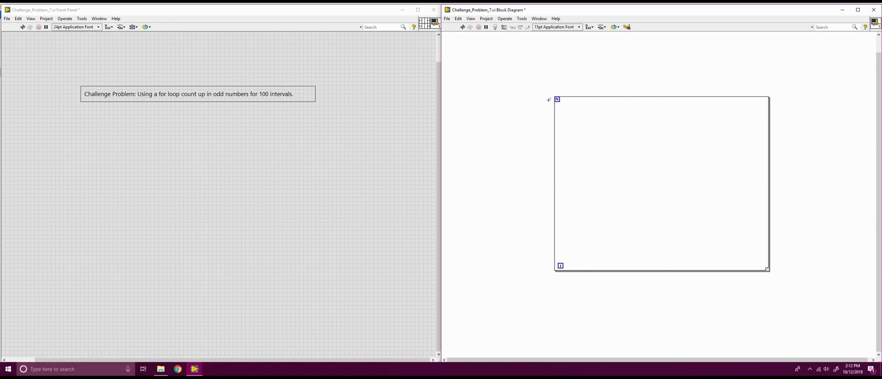
right_click(557, 99)
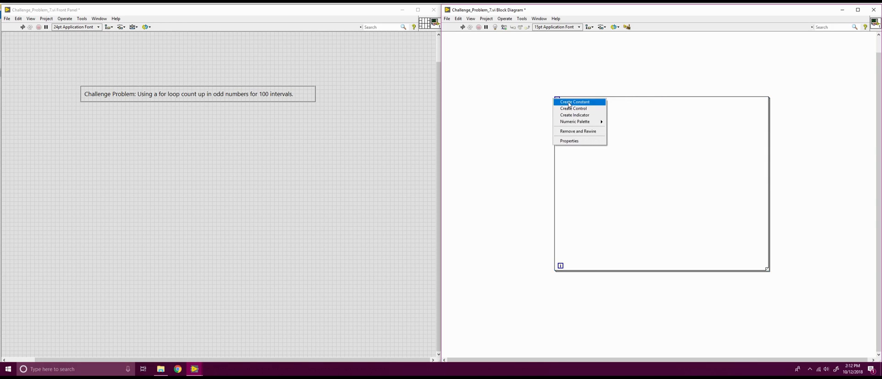
click(575, 102)
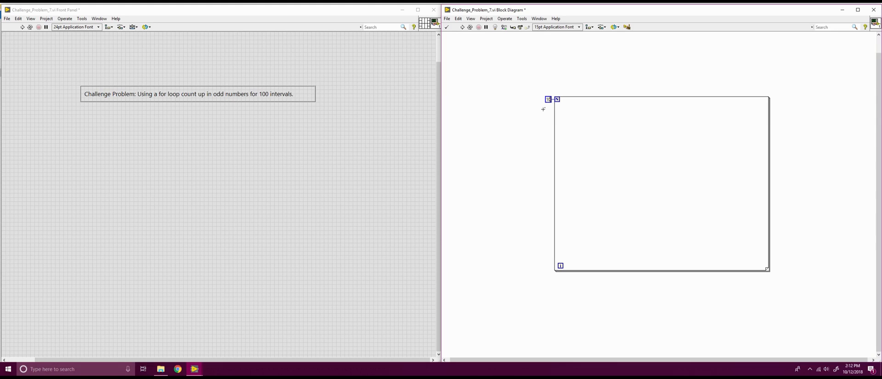
text(100)
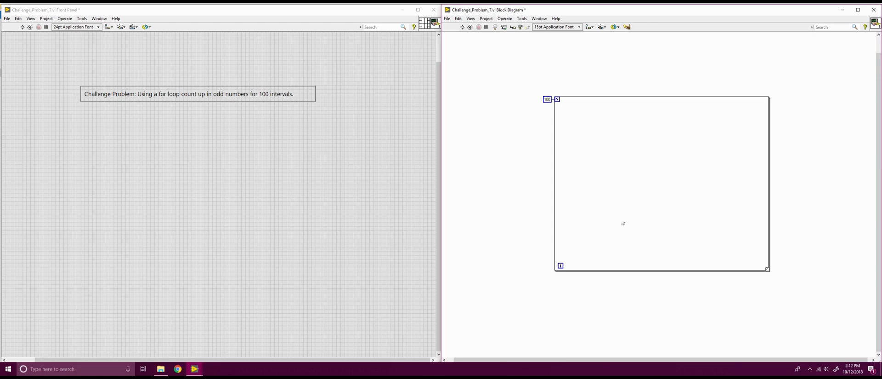
Add a numeric function inside the loop and wire the i terminal into it.
right_click(623, 224)
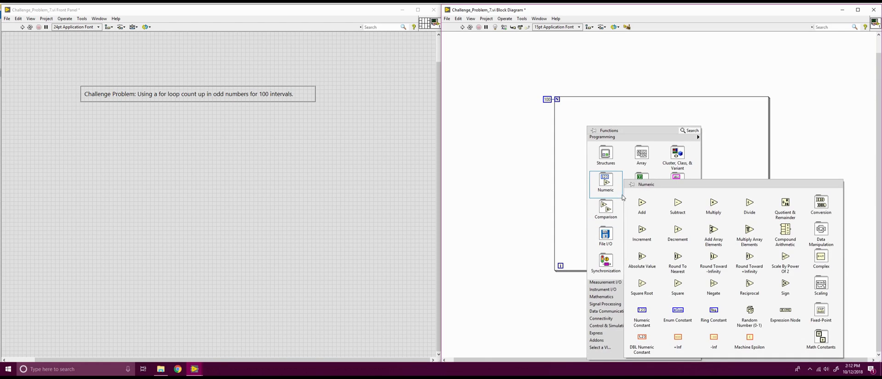
mouse_move(677, 233)
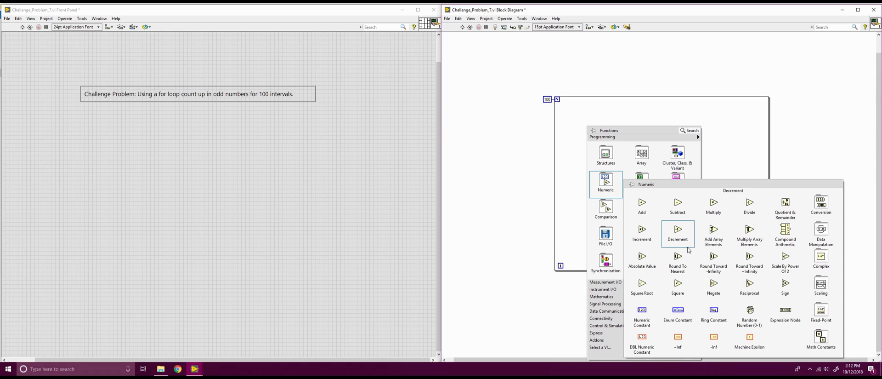
mouse_move(625, 233)
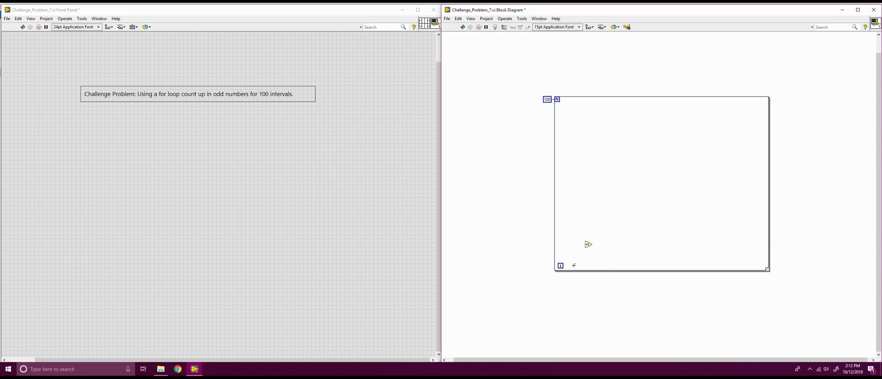
drag(561, 264, 589, 244)
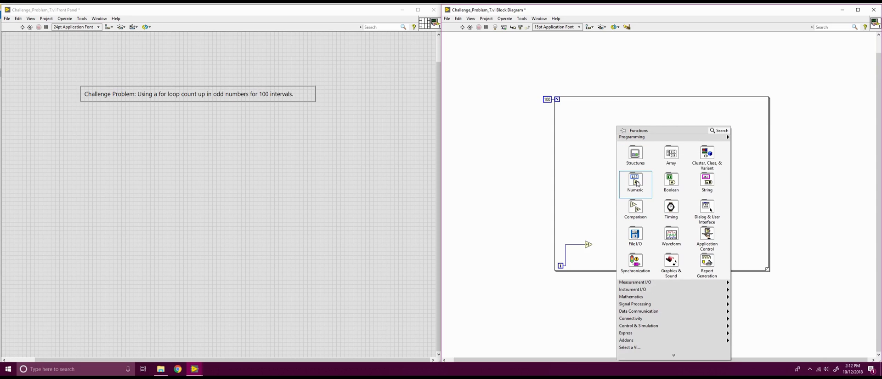
Add a second numeric function in the loop and give it a constant input.
click(626, 220)
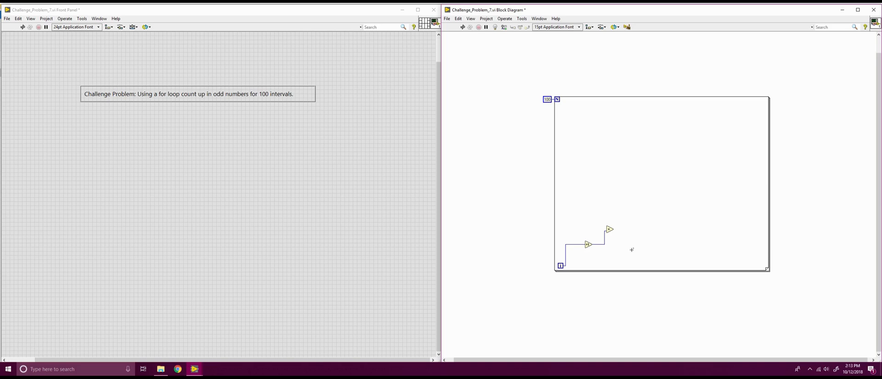
right_click(610, 229)
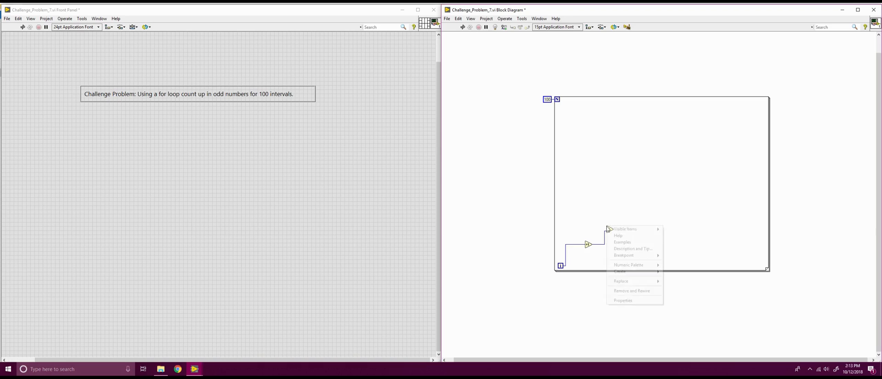
mouse_move(620, 272)
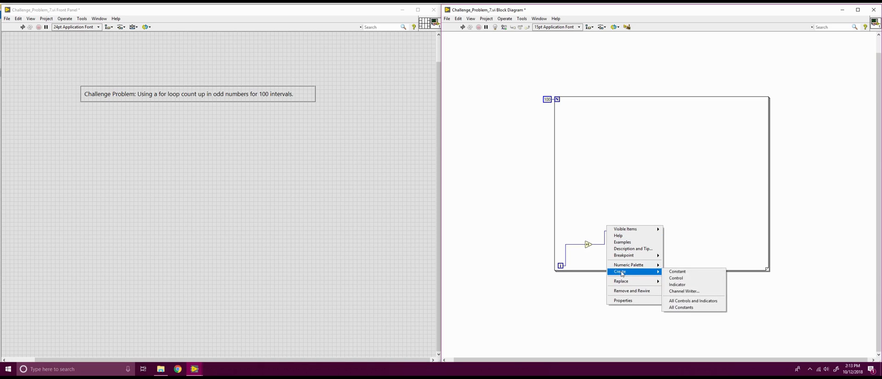
click(678, 271)
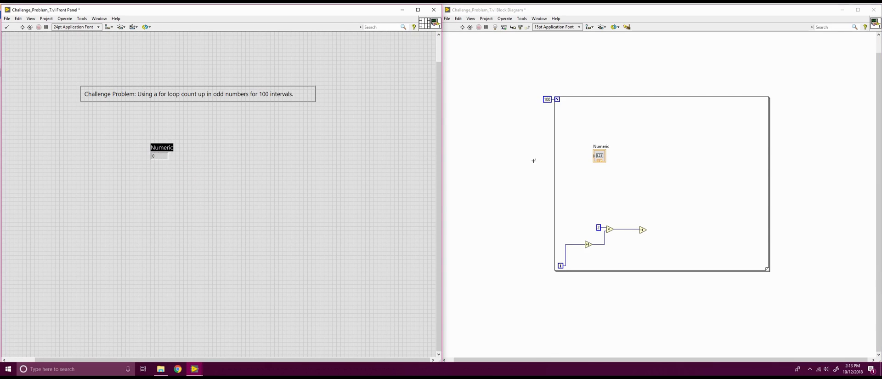
Wire the last function to the Numeric indicator and run the VI to show 199.
drag(600, 156, 678, 225)
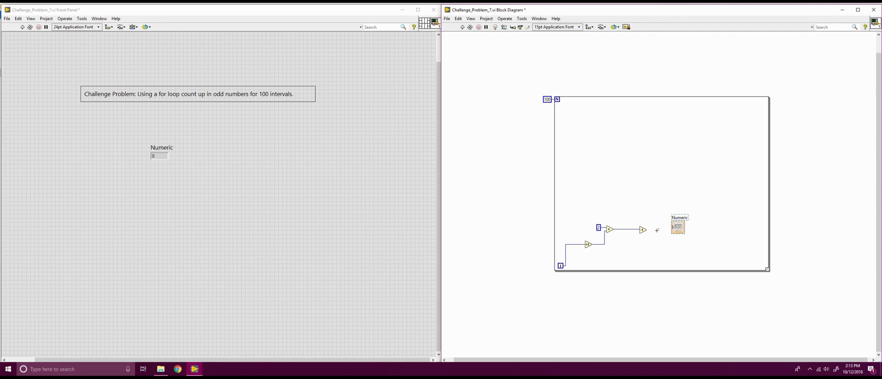
drag(644, 229, 673, 226)
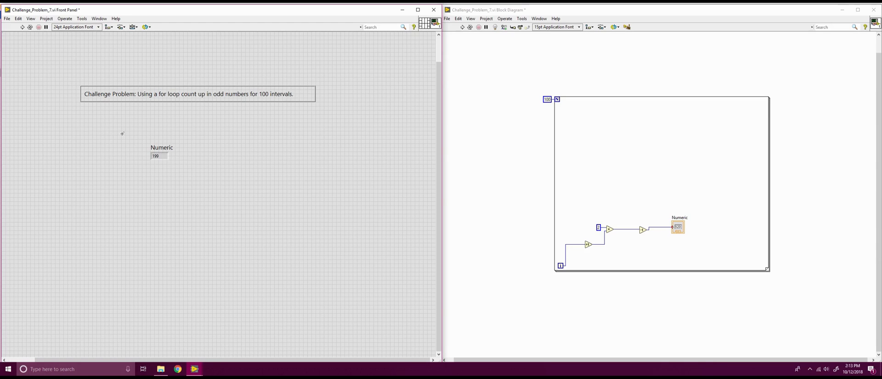
click(197, 94)
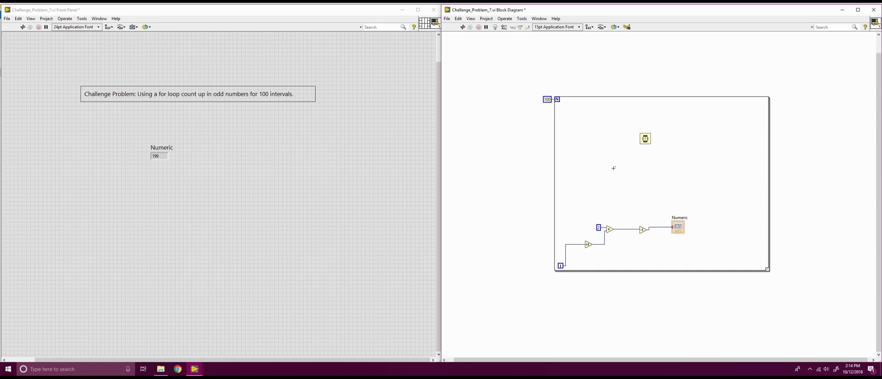
mouse_move(615, 171)
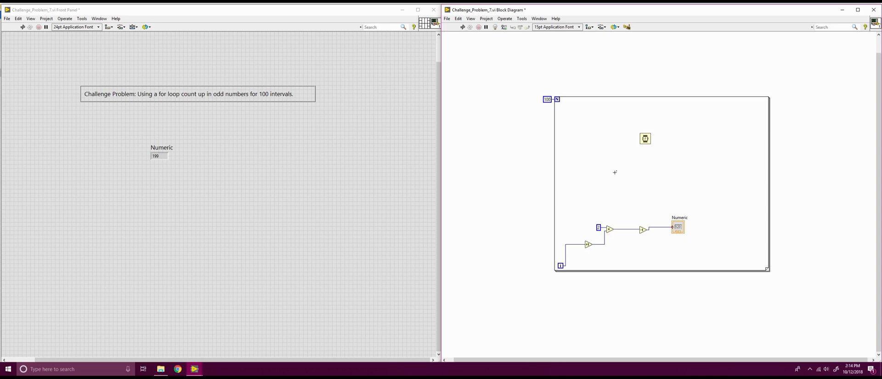
Give the Wait function a constant input of 100 ms.
right_click(645, 139)
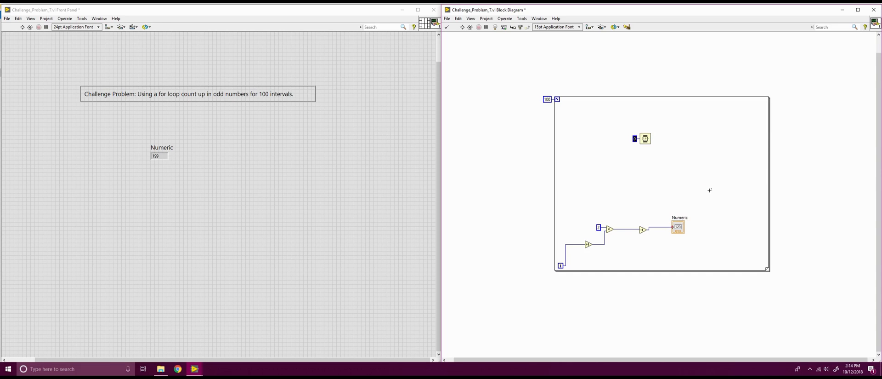
text(100)
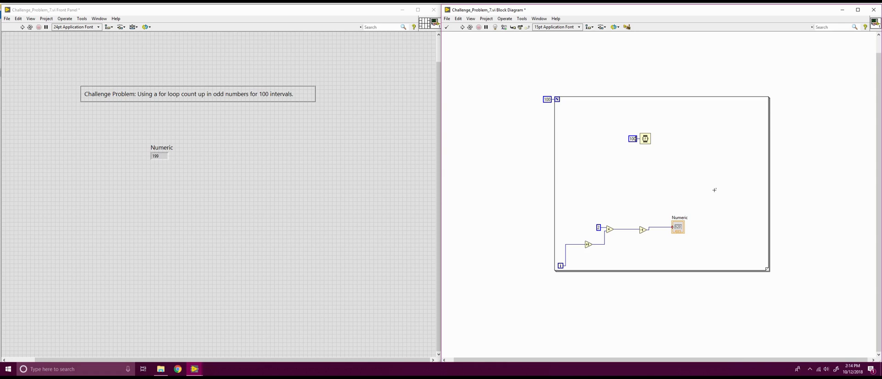
mouse_move(477, 47)
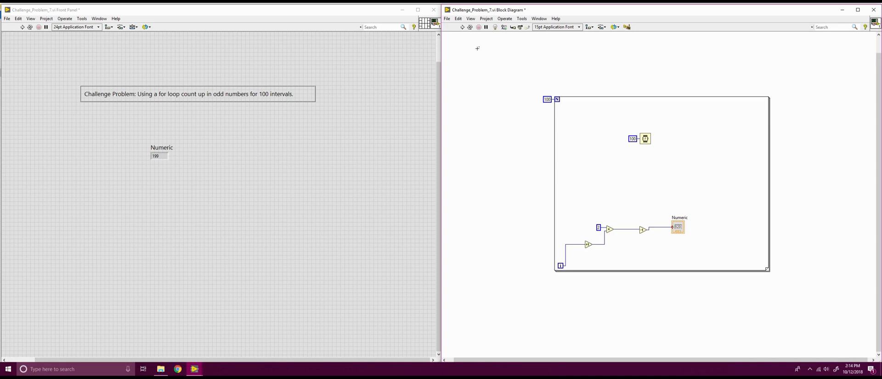